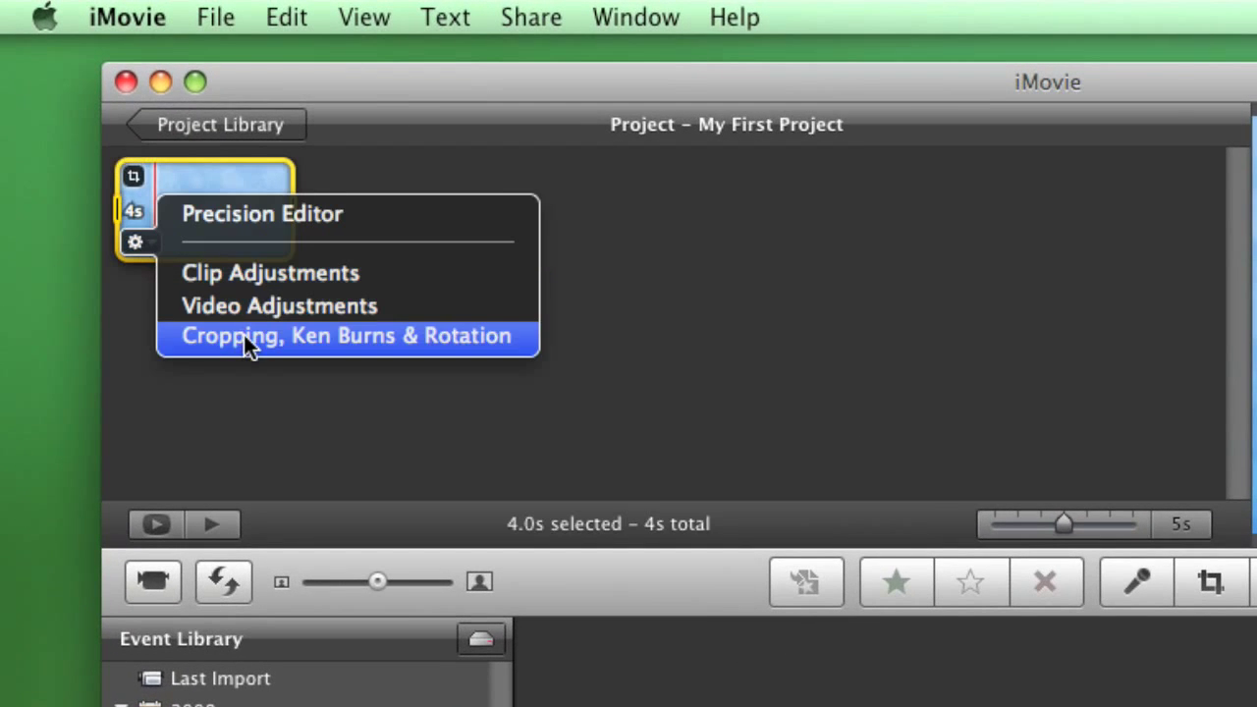
Give the blue background clip a Ken Burns move ending zoomed on its lower-right area
{"action": "left_click", "coordinate": [346, 336]}
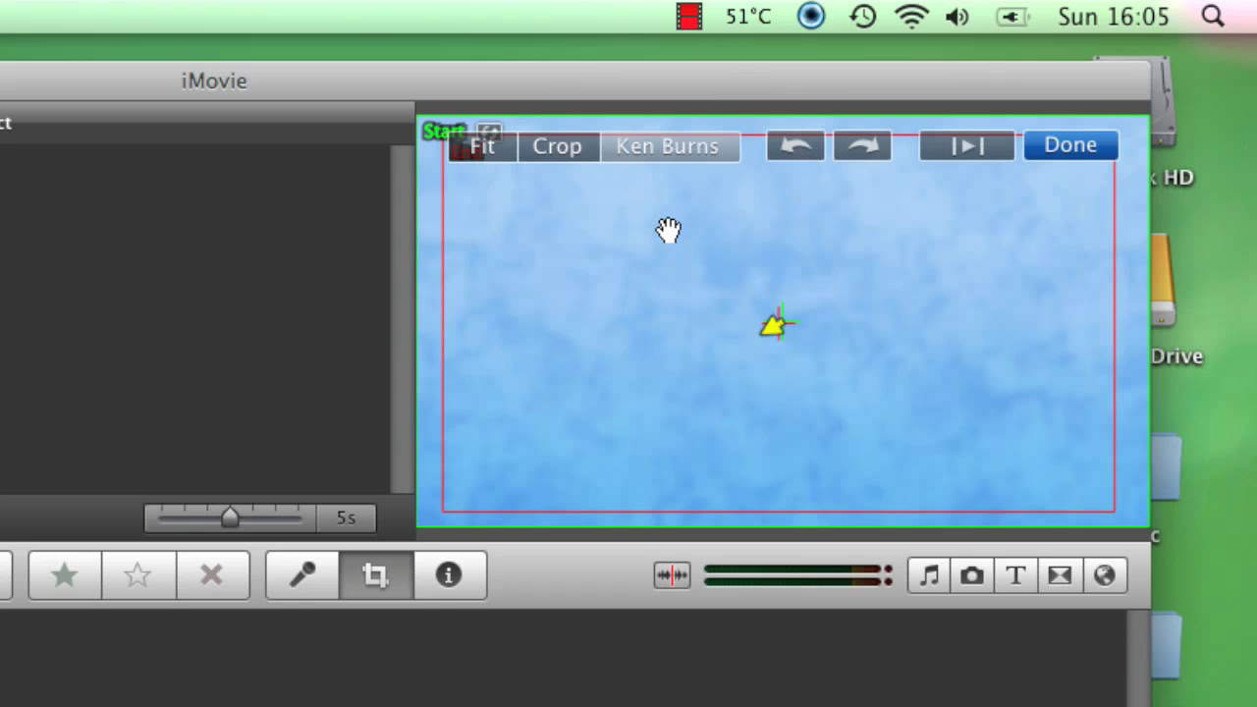
{"action": "mouse_move", "coordinate": [463, 244]}
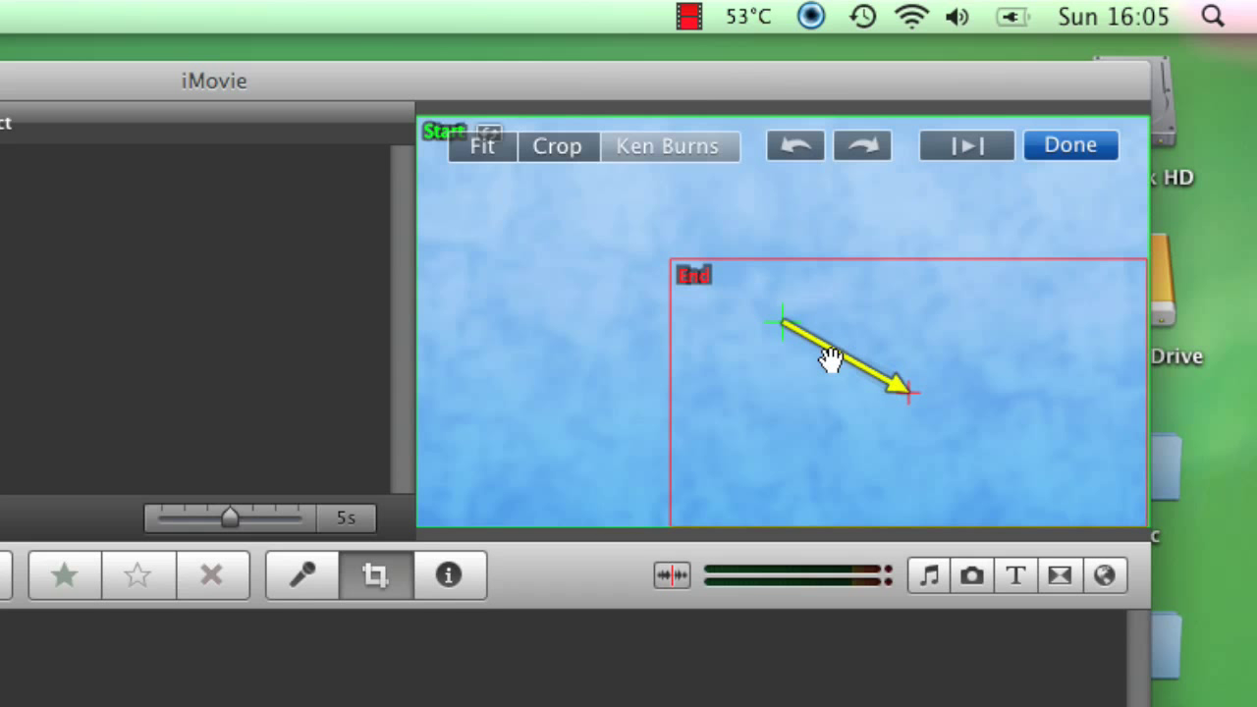
{"action": "mouse_move", "coordinate": [558, 259]}
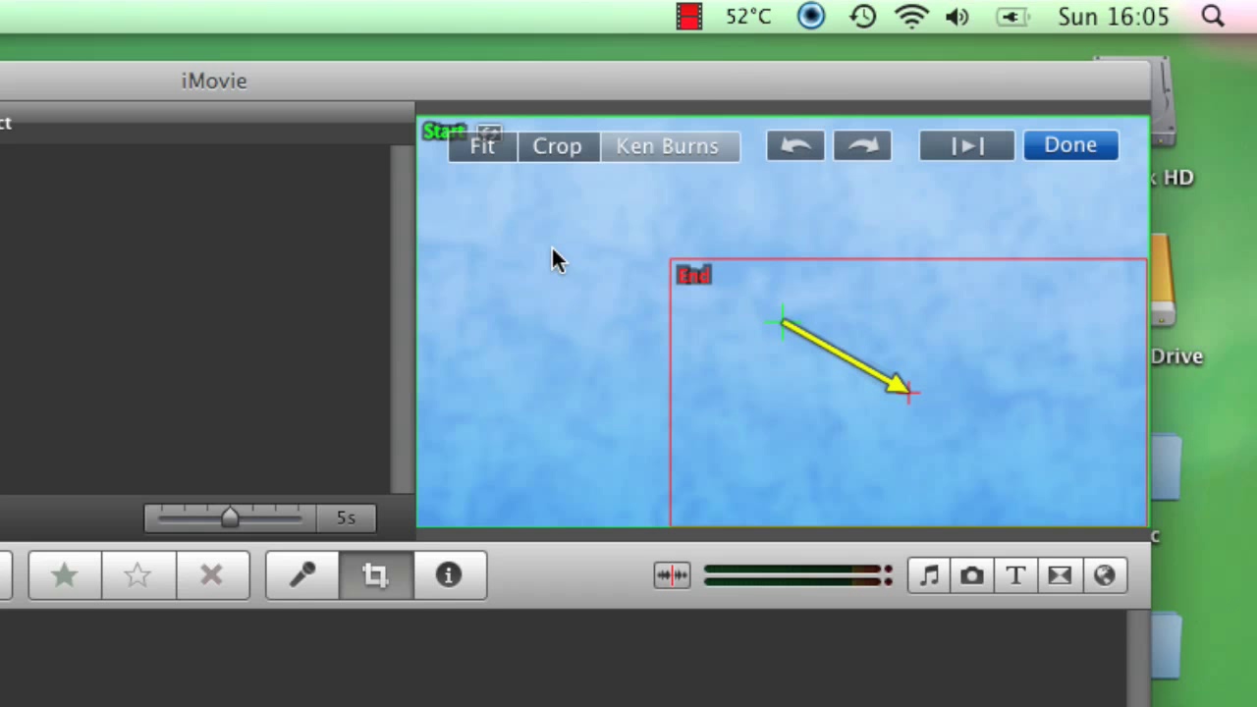
{"action": "mouse_move", "coordinate": [620, 300]}
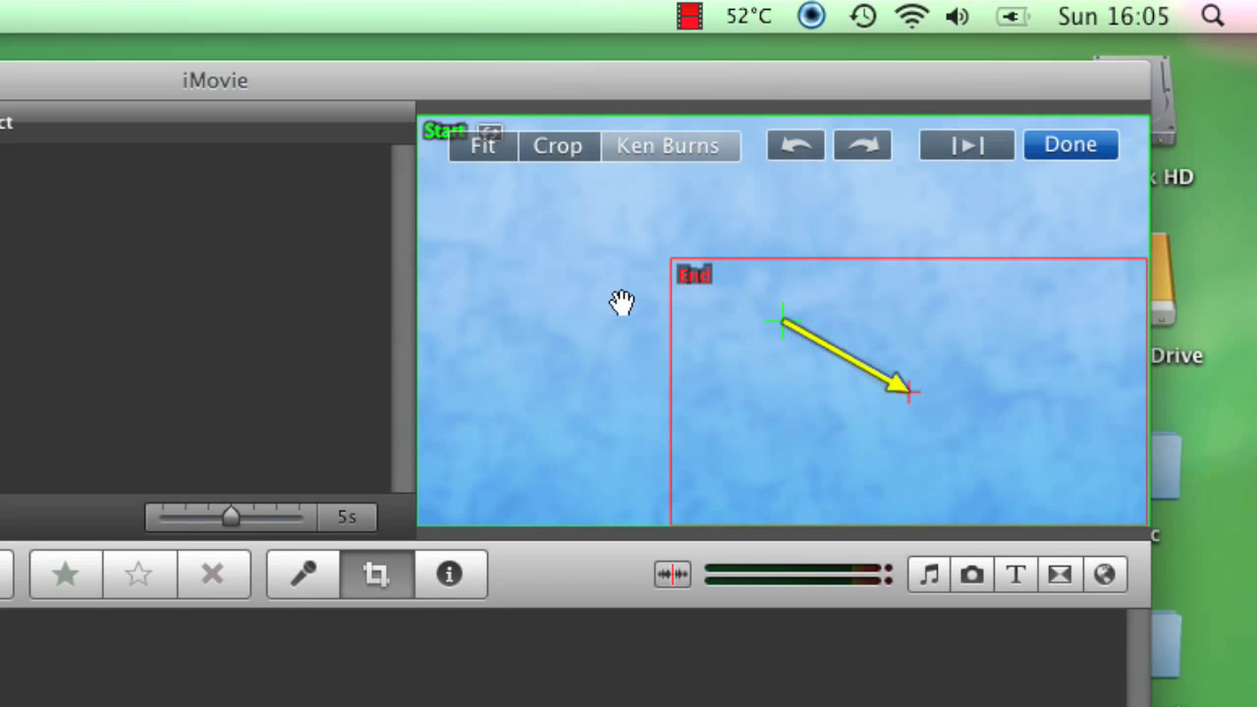
{"action": "mouse_move", "coordinate": [464, 193]}
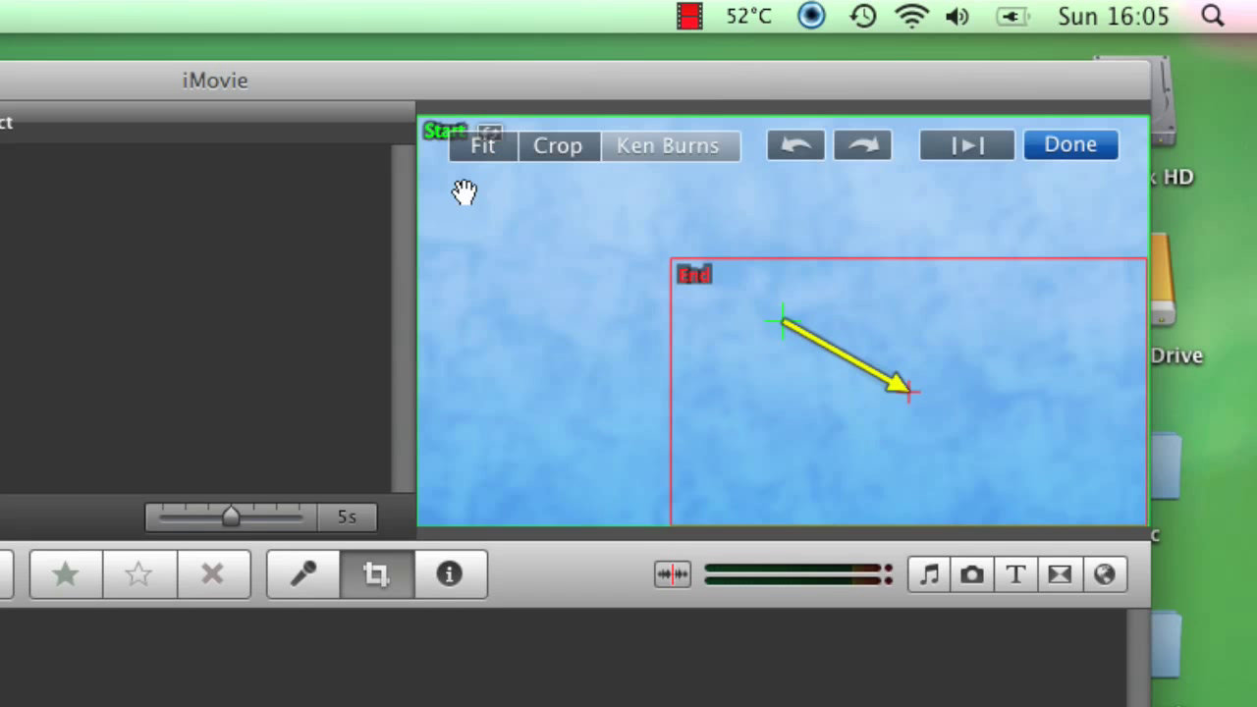
{"action": "mouse_move", "coordinate": [652, 306]}
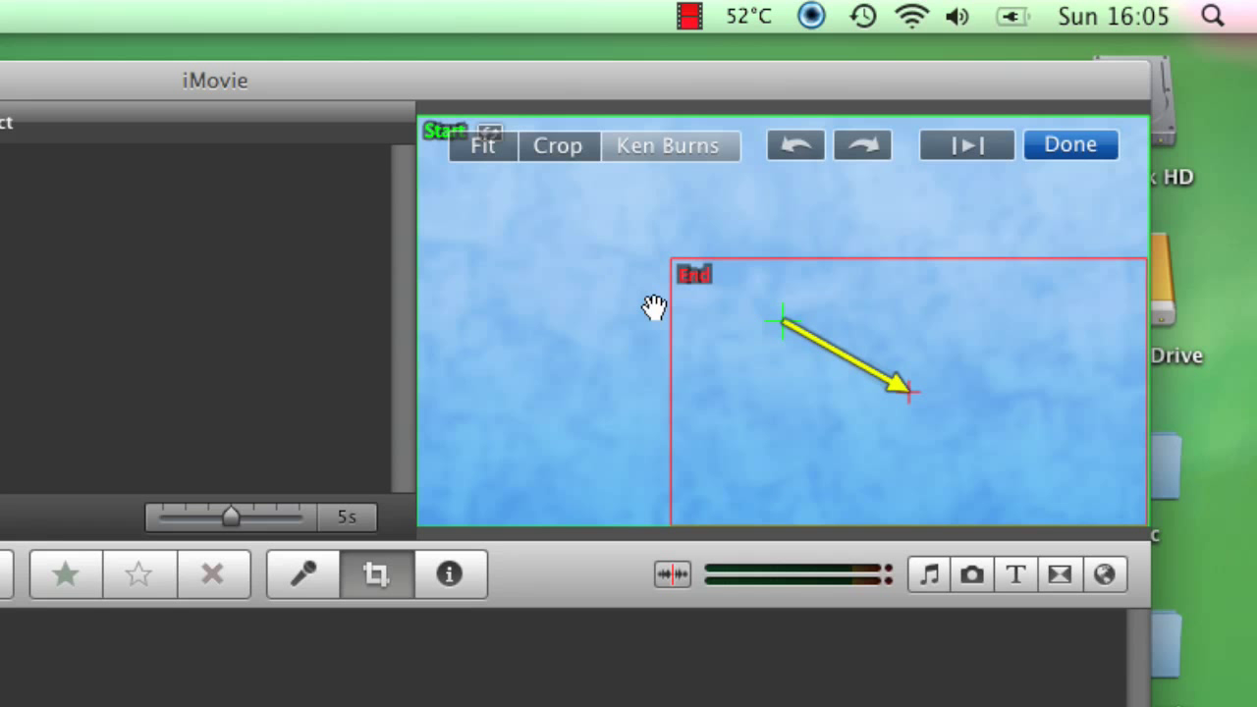
{"action": "mouse_move", "coordinate": [764, 318]}
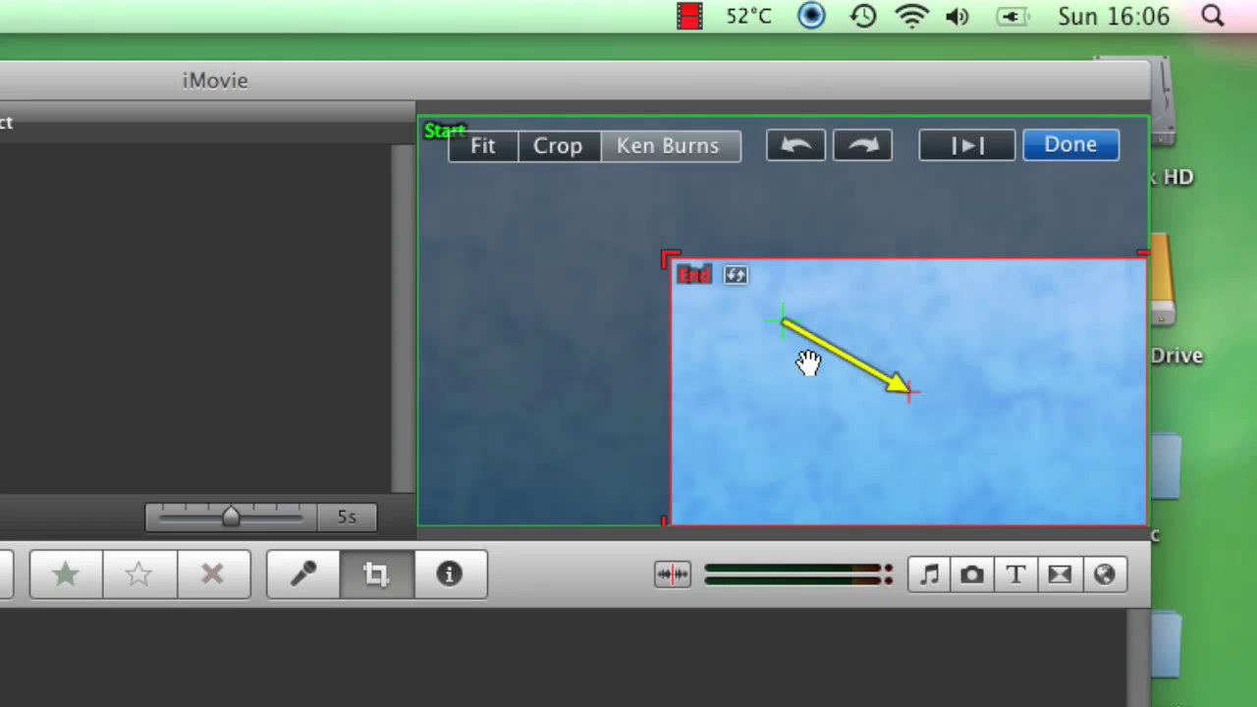
{"action": "mouse_move", "coordinate": [941, 326]}
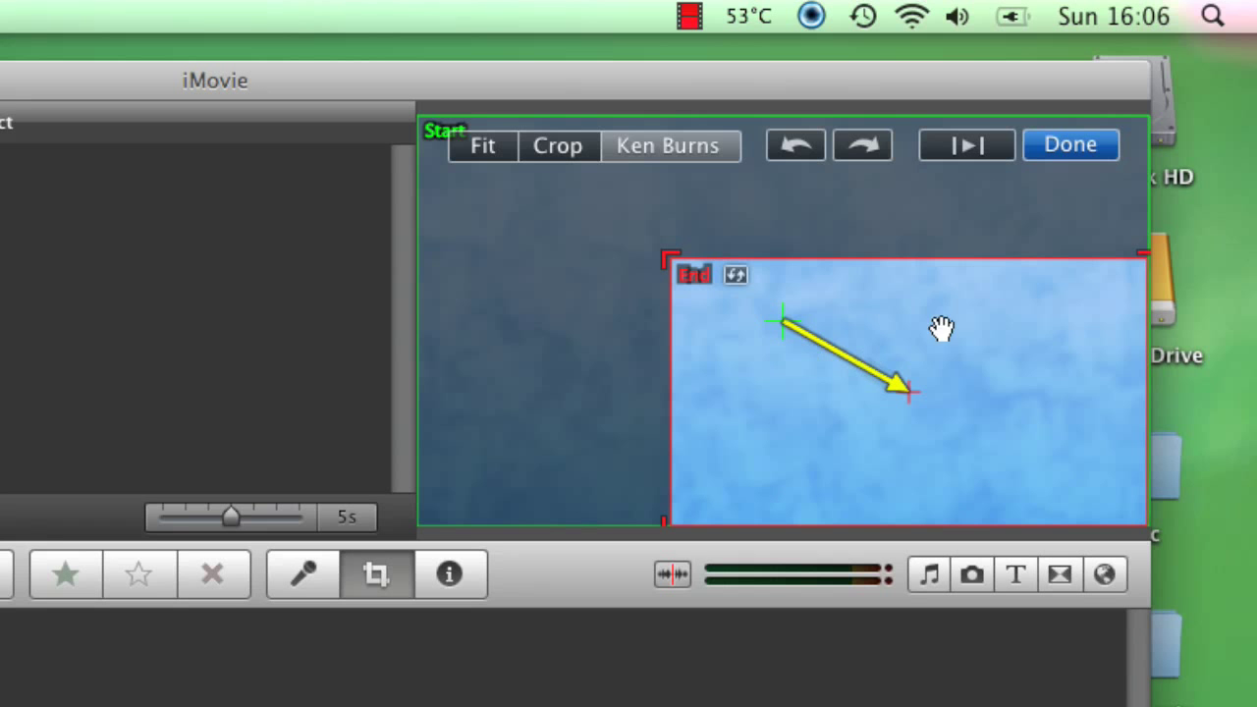
{"action": "left_click", "coordinate": [1068, 145]}
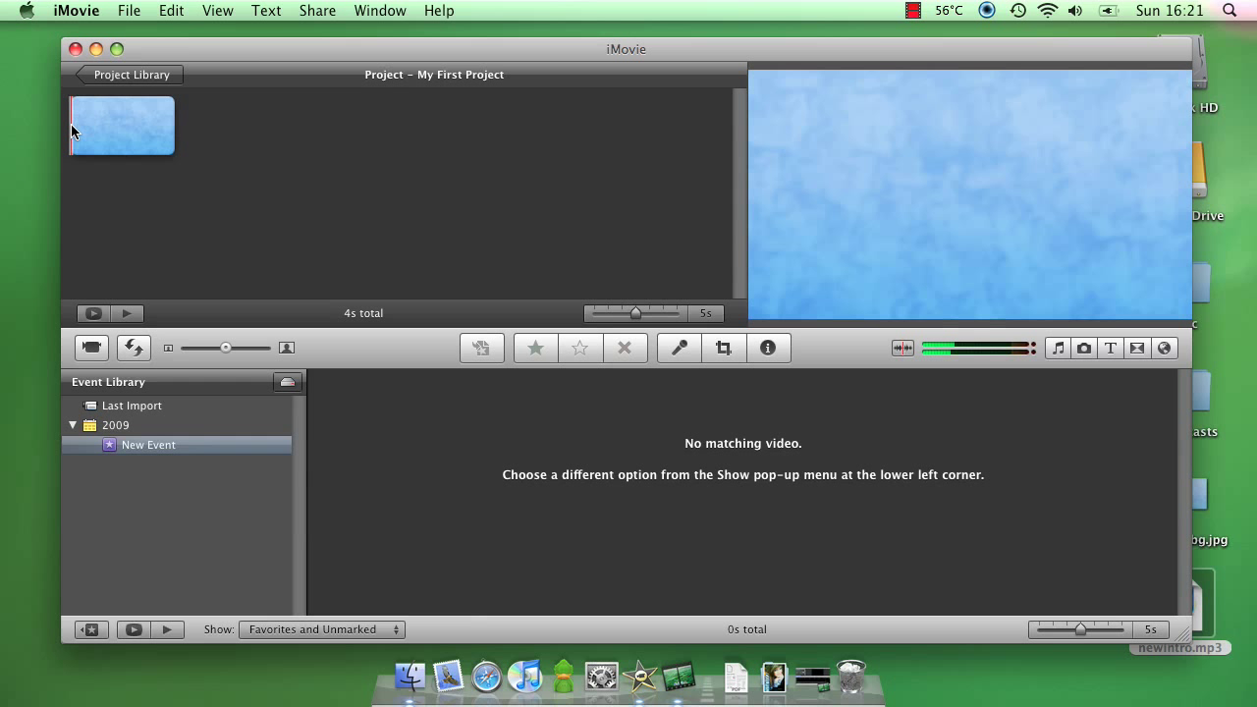
{"action": "mouse_move", "coordinate": [1206, 629]}
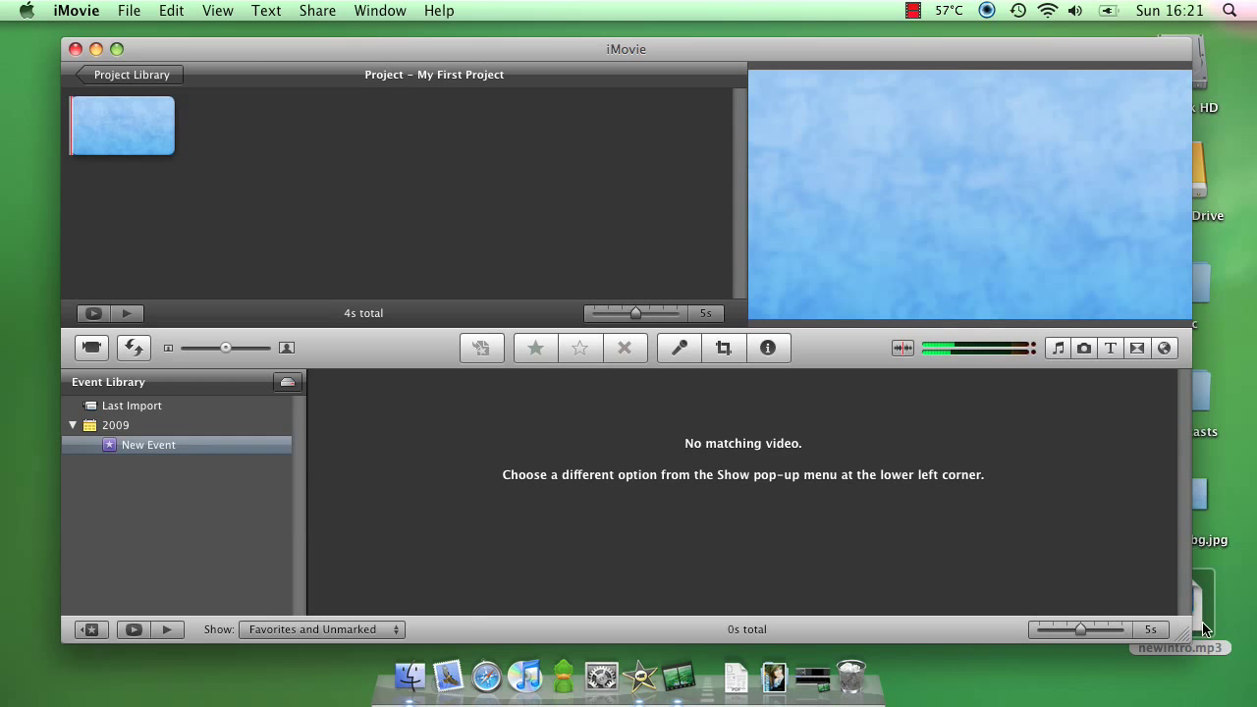
Drop newintro.mp3 under the blue clip as background music and play the preview
{"action": "left_click_drag", "start_coordinate": [1198, 605], "coordinate": [295, 314]}
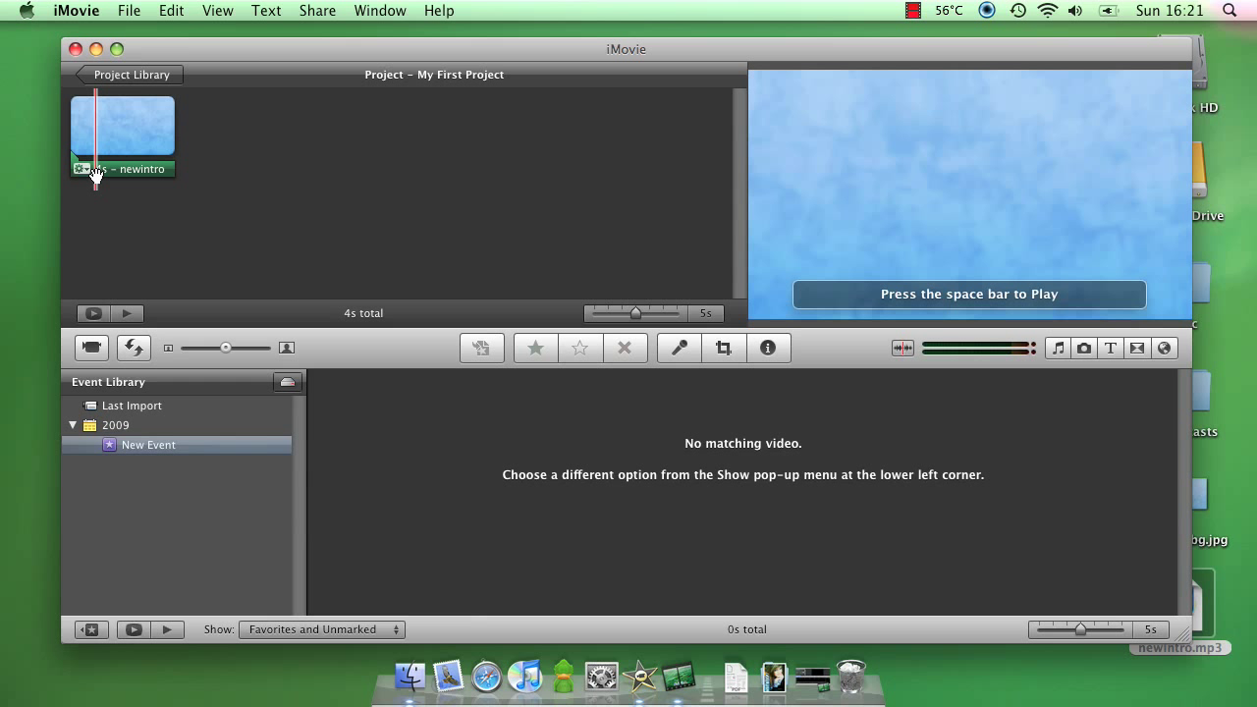
{"action": "key", "text": "space"}
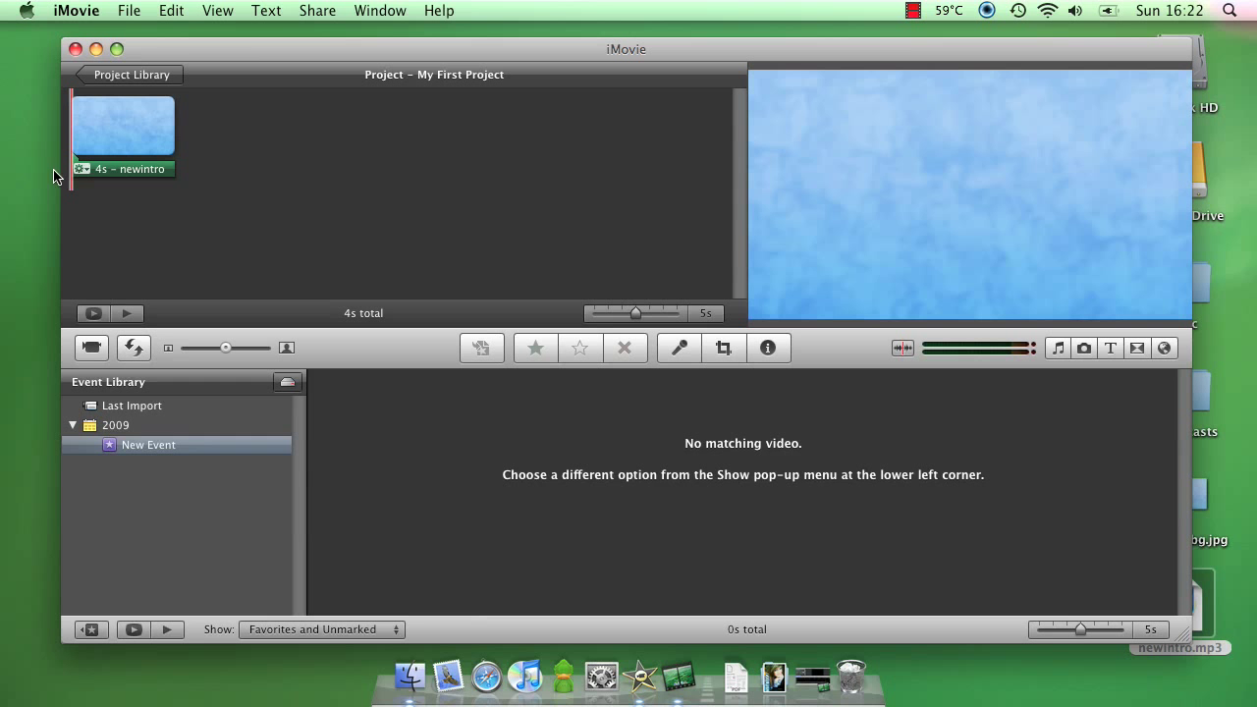
{"action": "mouse_move", "coordinate": [78, 193]}
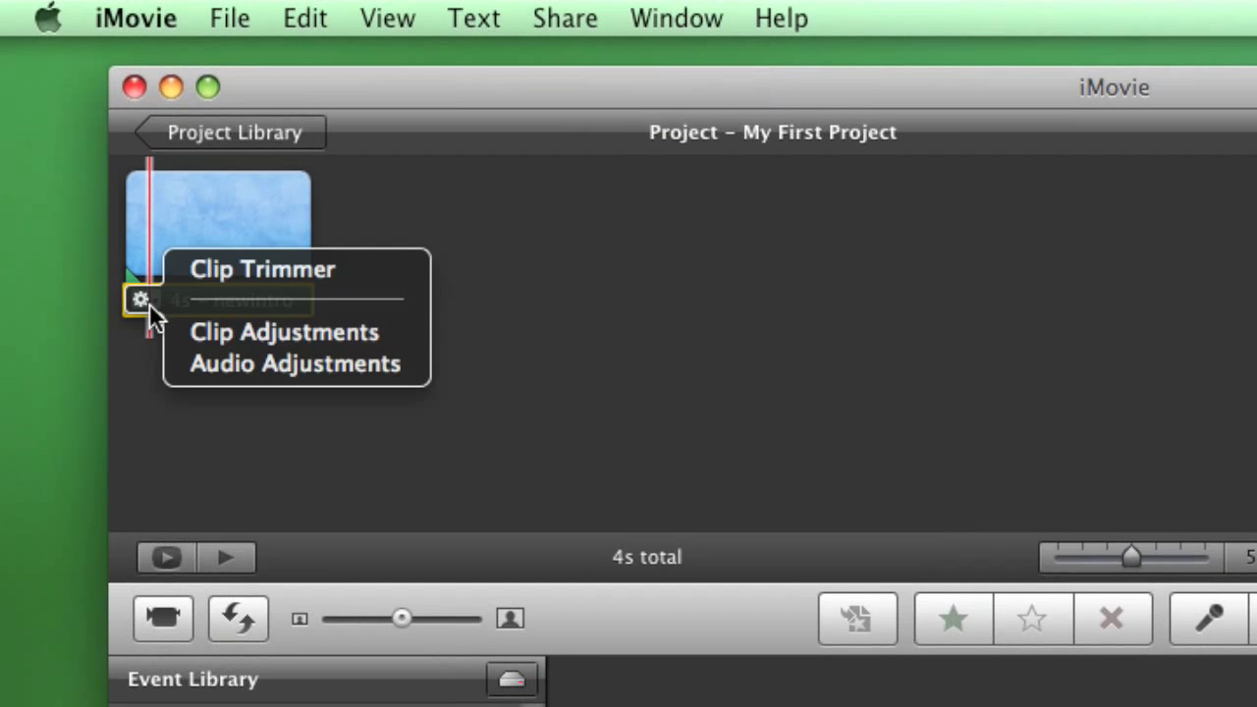
In Audio Adjustments set a Manual Fade Out of 1.0s on the newintro music
{"action": "left_click", "coordinate": [283, 332]}
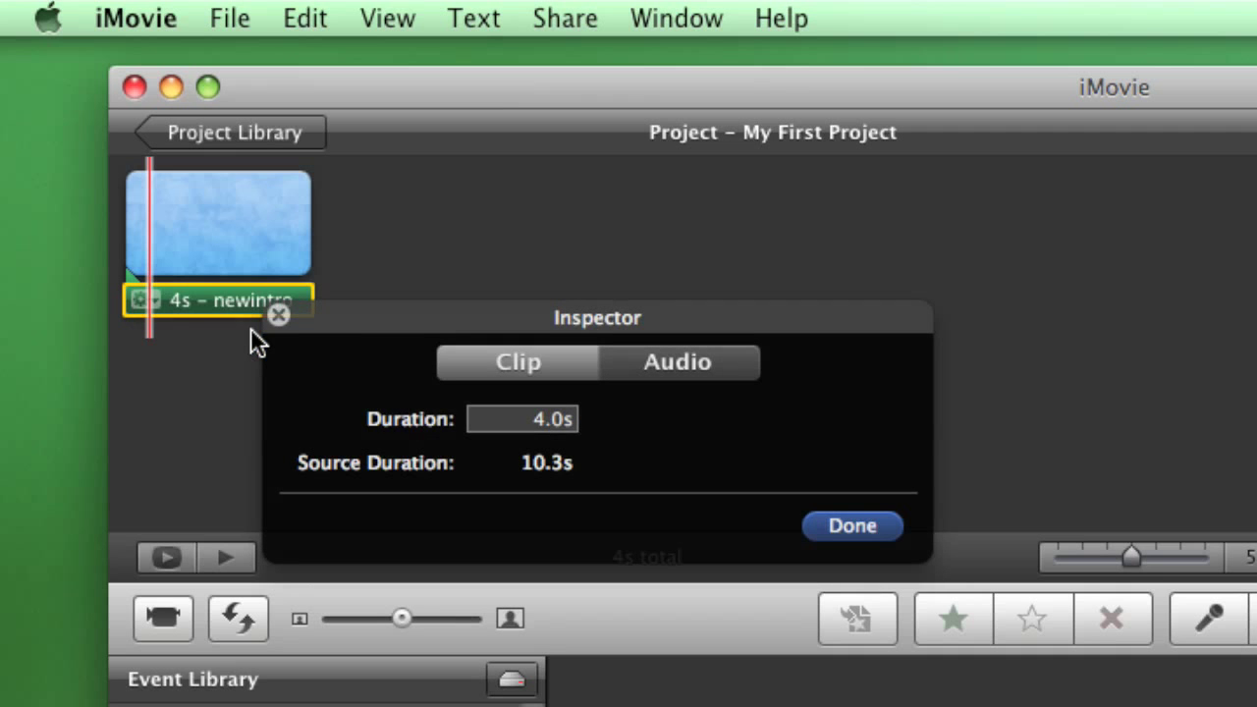
{"action": "left_click", "coordinate": [676, 361]}
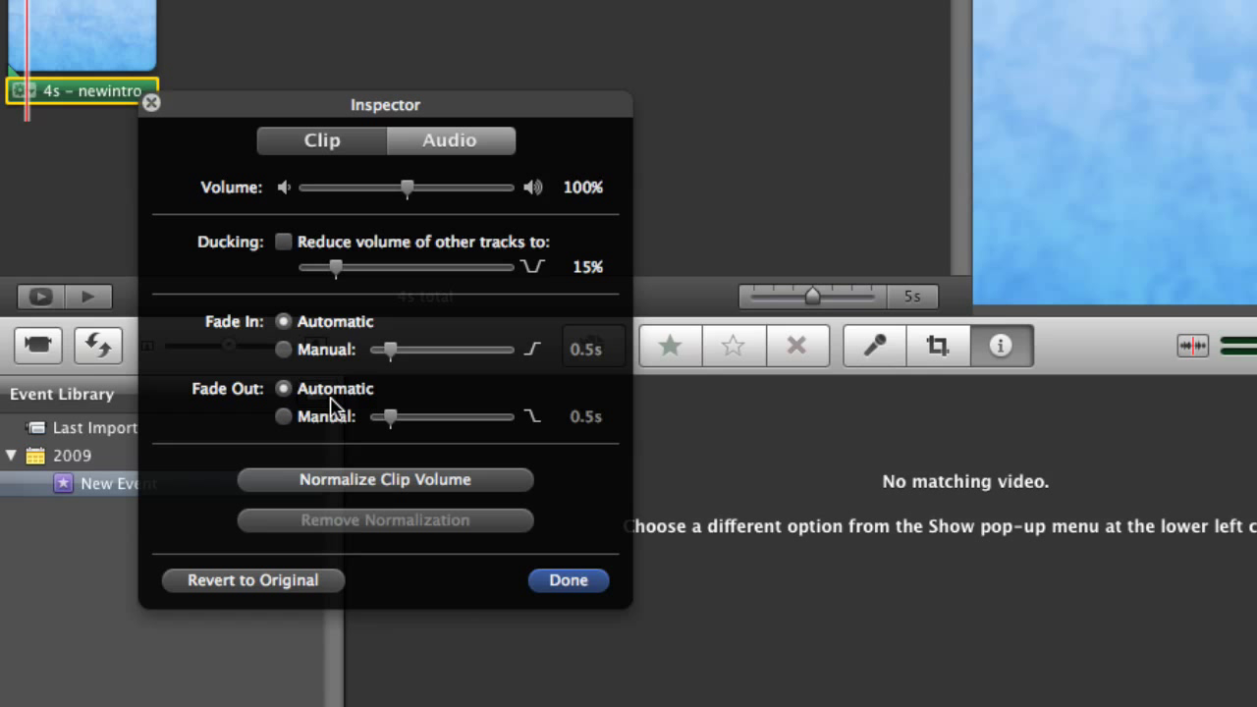
{"action": "mouse_move", "coordinate": [291, 397]}
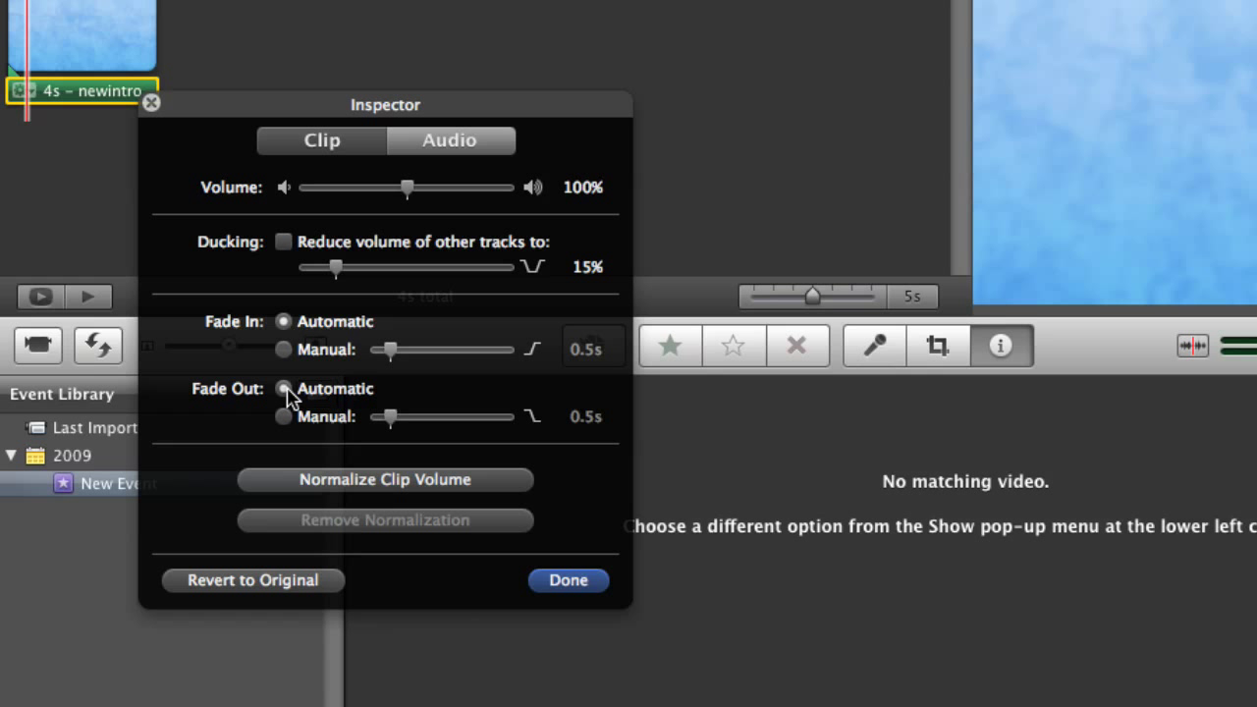
{"action": "left_click", "coordinate": [283, 417]}
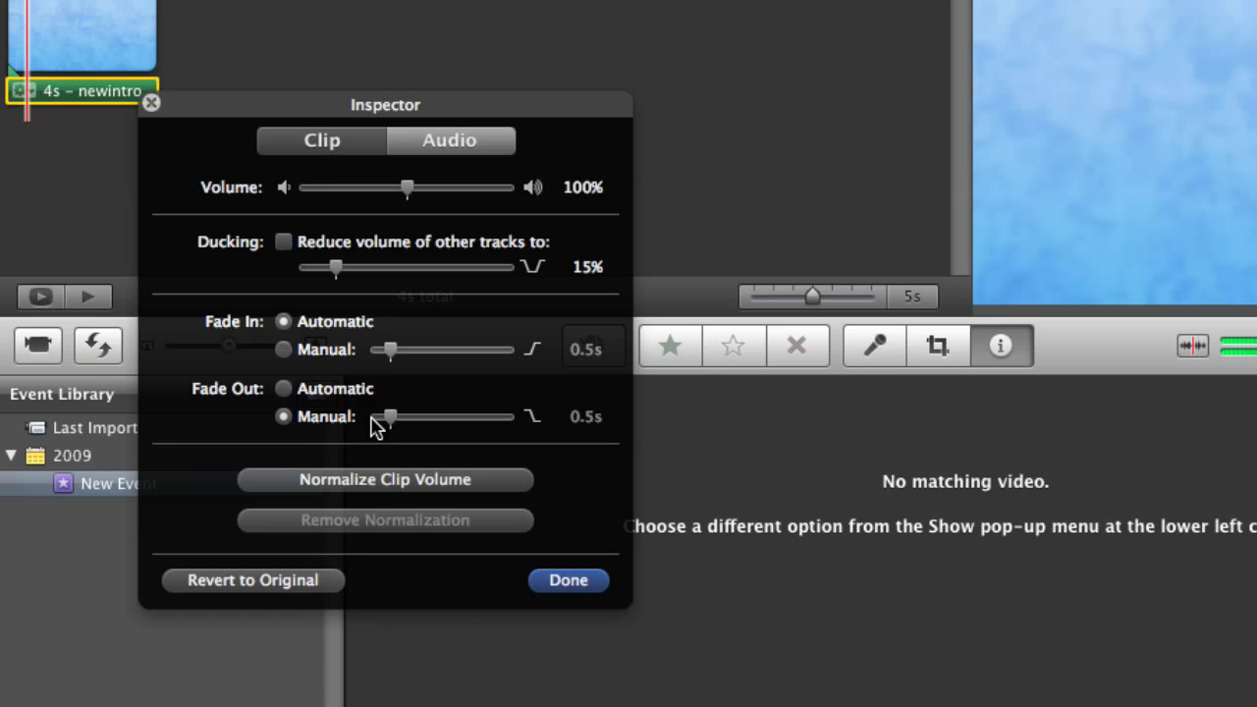
{"action": "left_click_drag", "start_coordinate": [385, 417], "coordinate": [402, 417]}
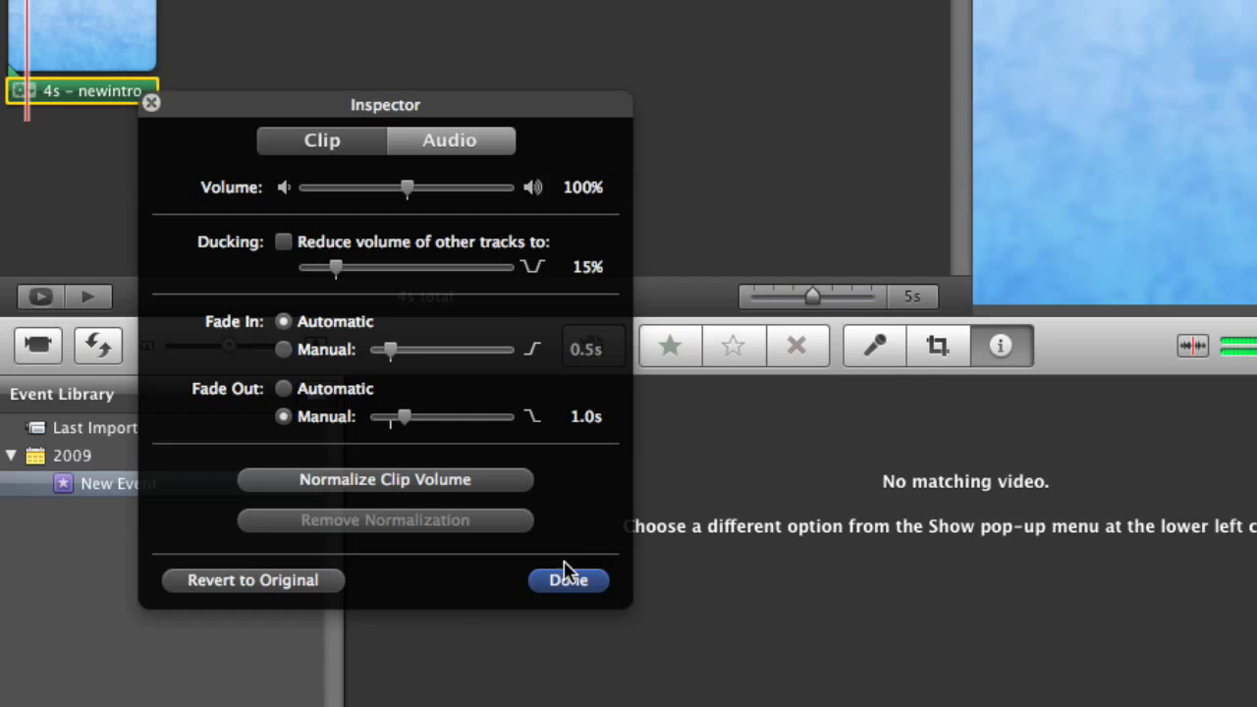
{"action": "left_click", "coordinate": [567, 580]}
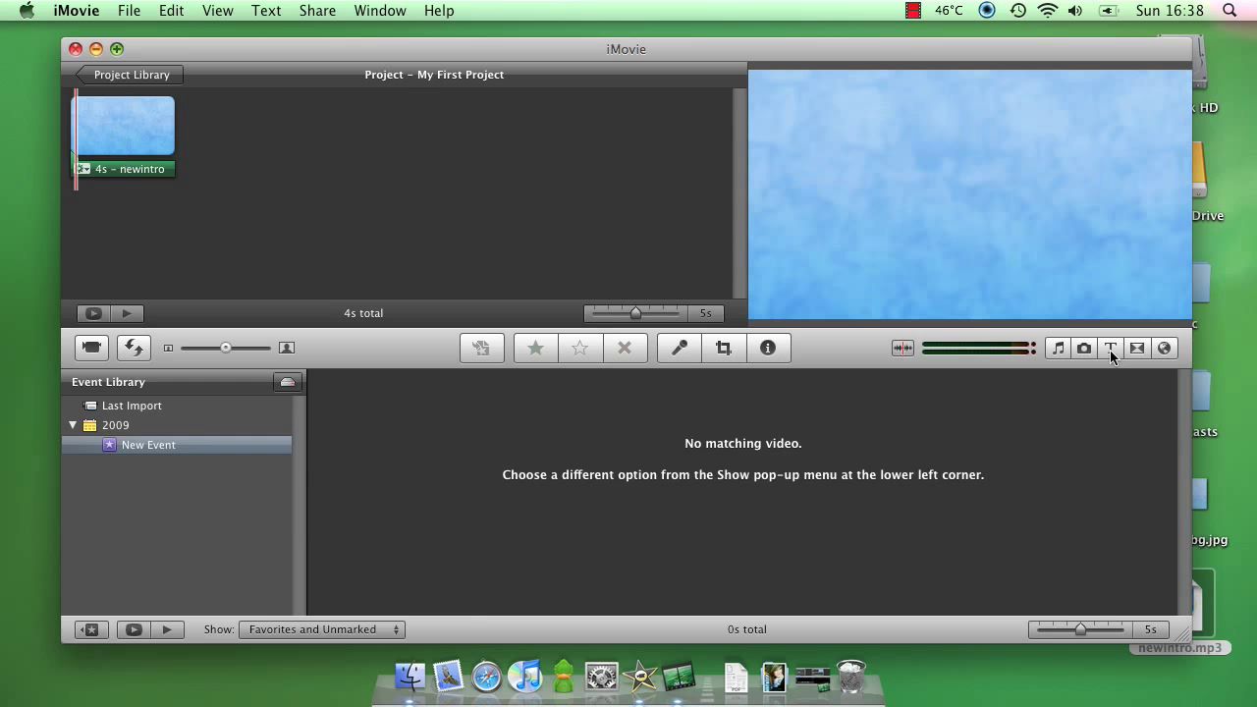
Bring up the title styles to place a title over the blue background clip
{"action": "left_click", "coordinate": [1110, 348]}
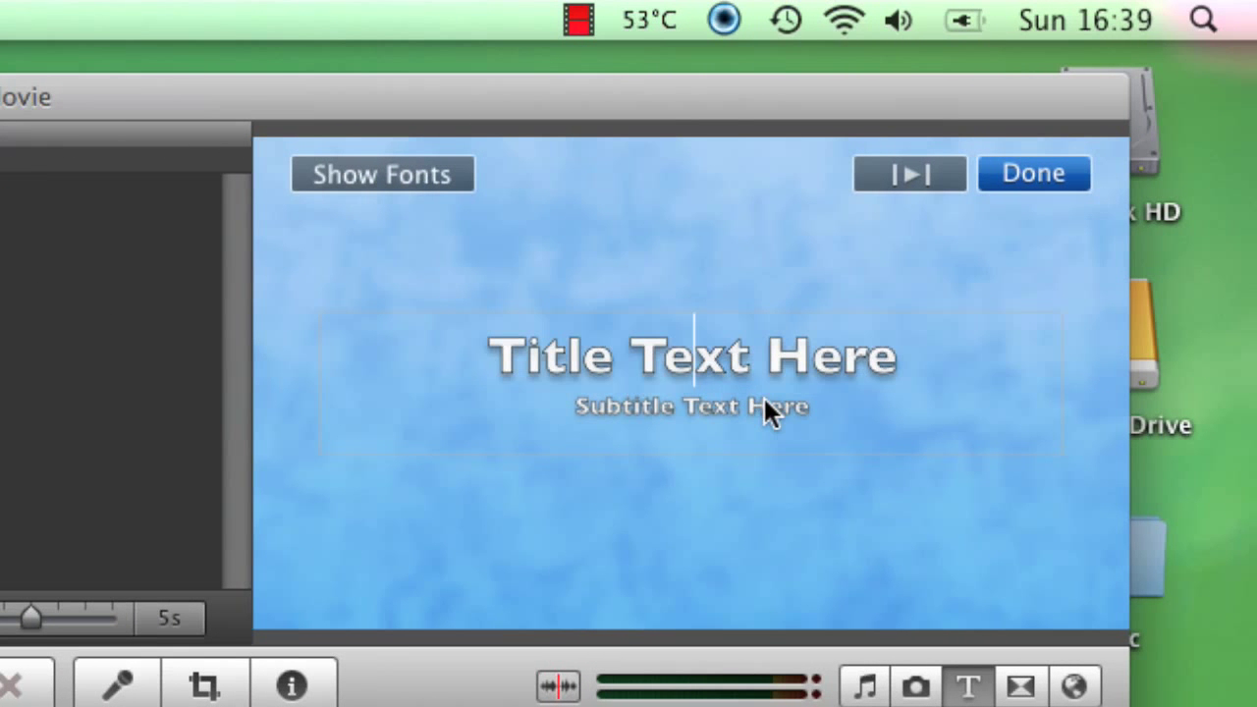
Replace the placeholder title text with 'iScreencasts'
{"action": "double_click", "coordinate": [691, 404]}
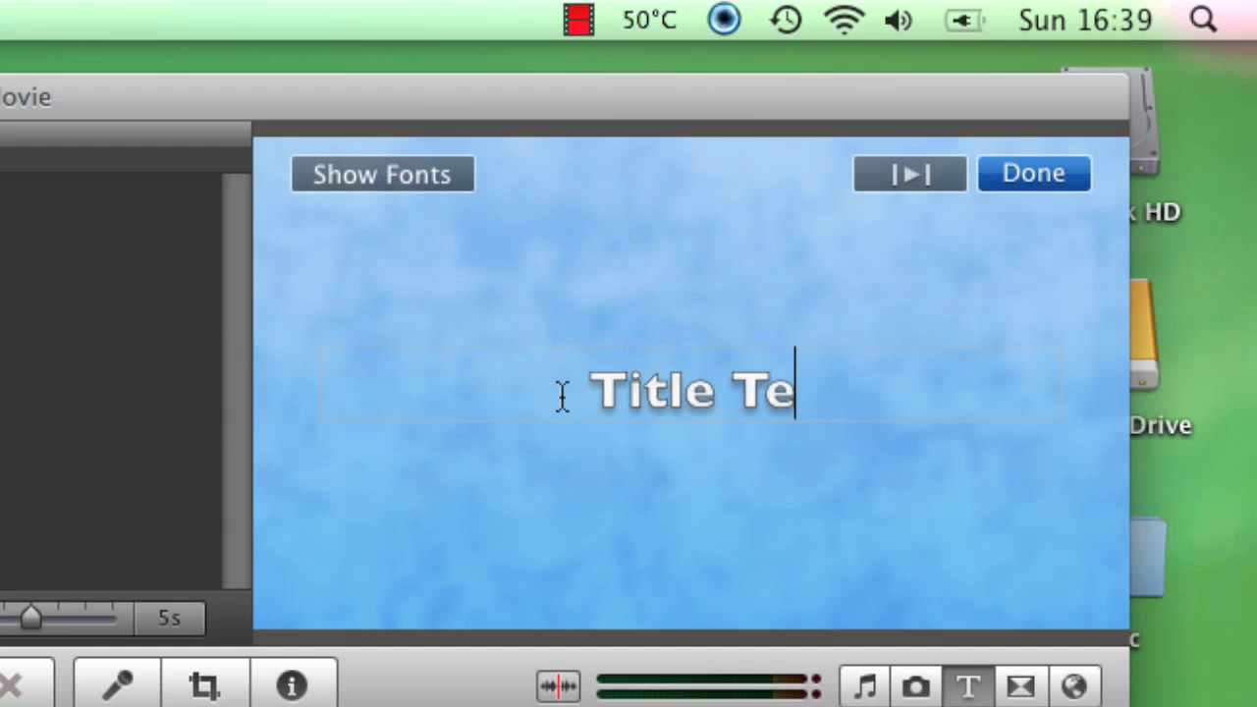
{"action": "type", "text": "IS"}
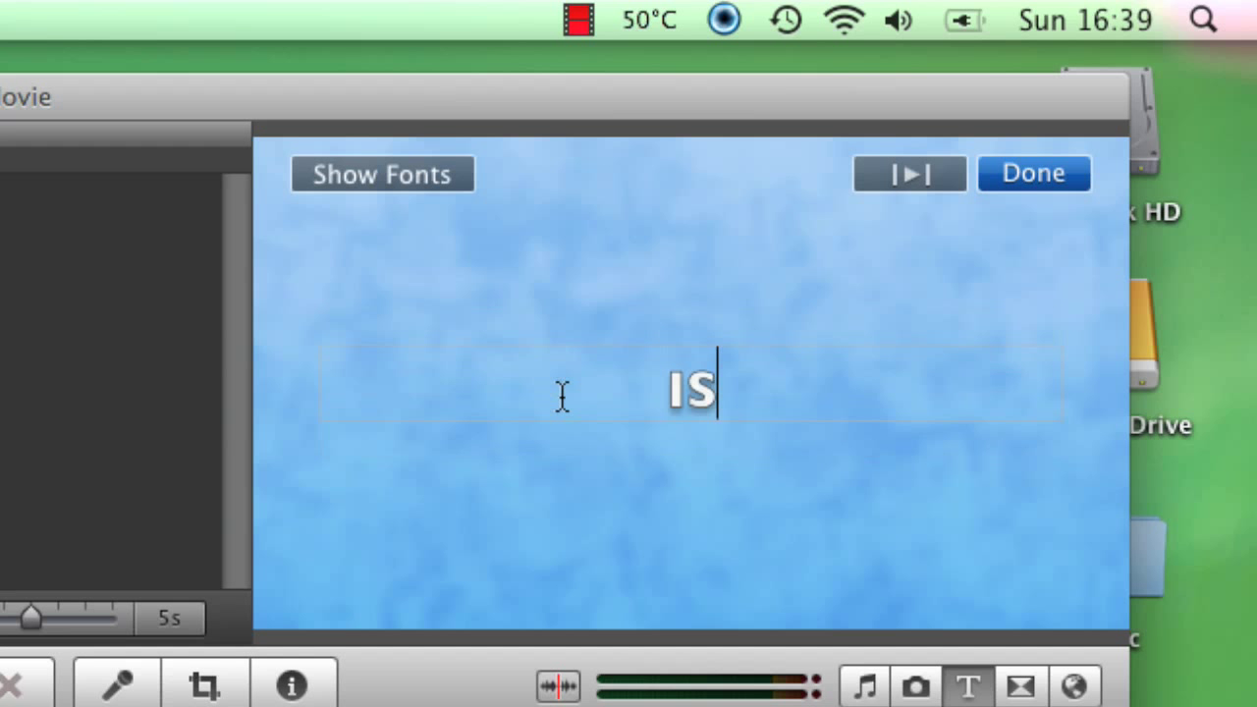
{"action": "type", "text": "iScreencasts"}
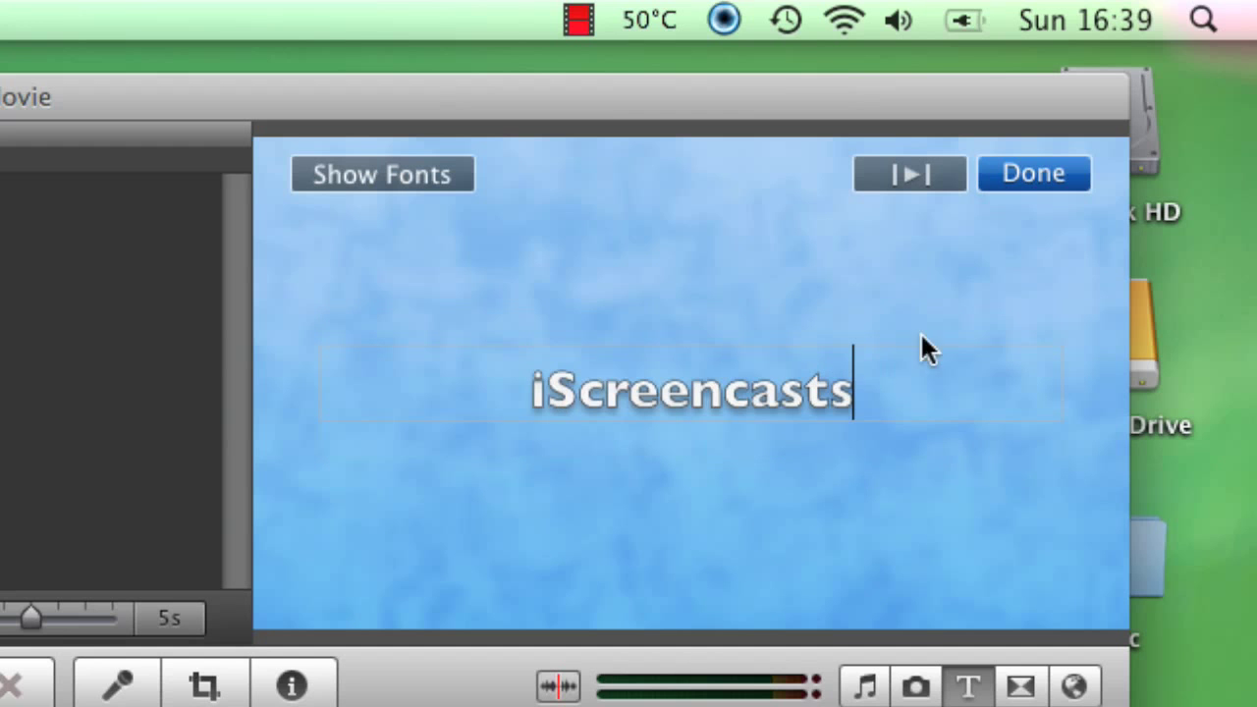
{"action": "left_click", "coordinate": [1033, 173]}
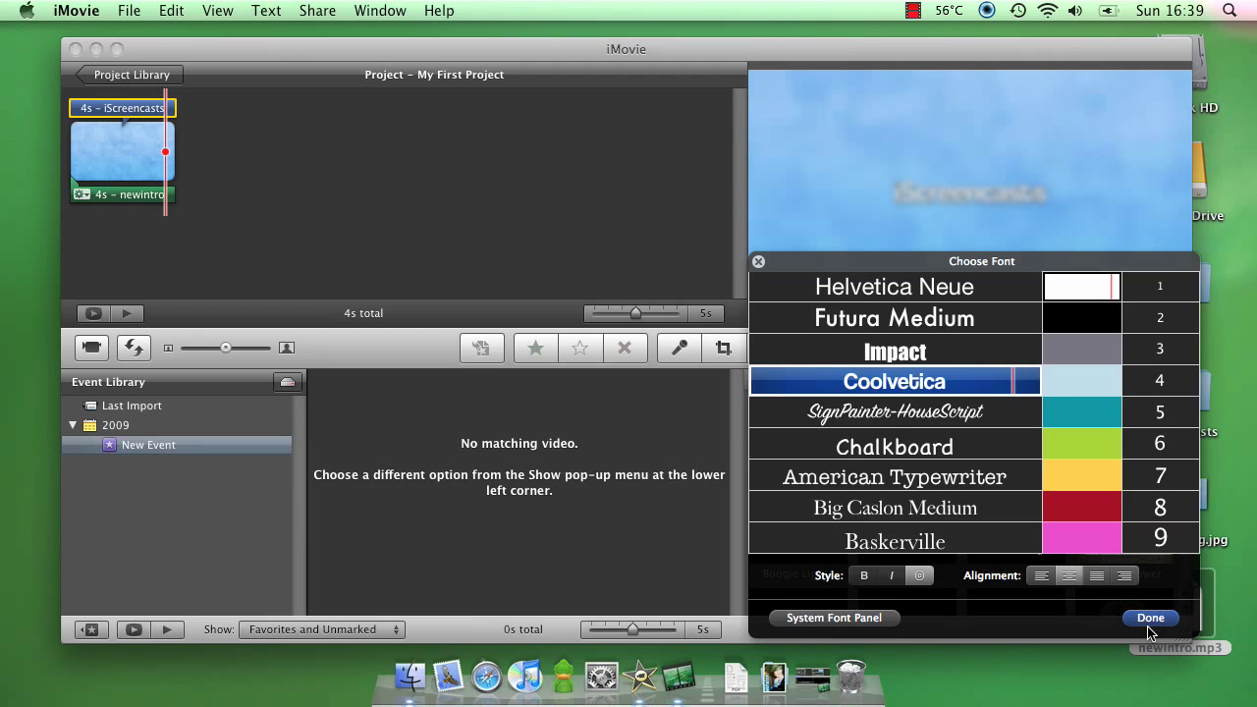
Confirm Coolvetica as the font for the iScreencasts title
{"action": "left_click", "coordinate": [1149, 617]}
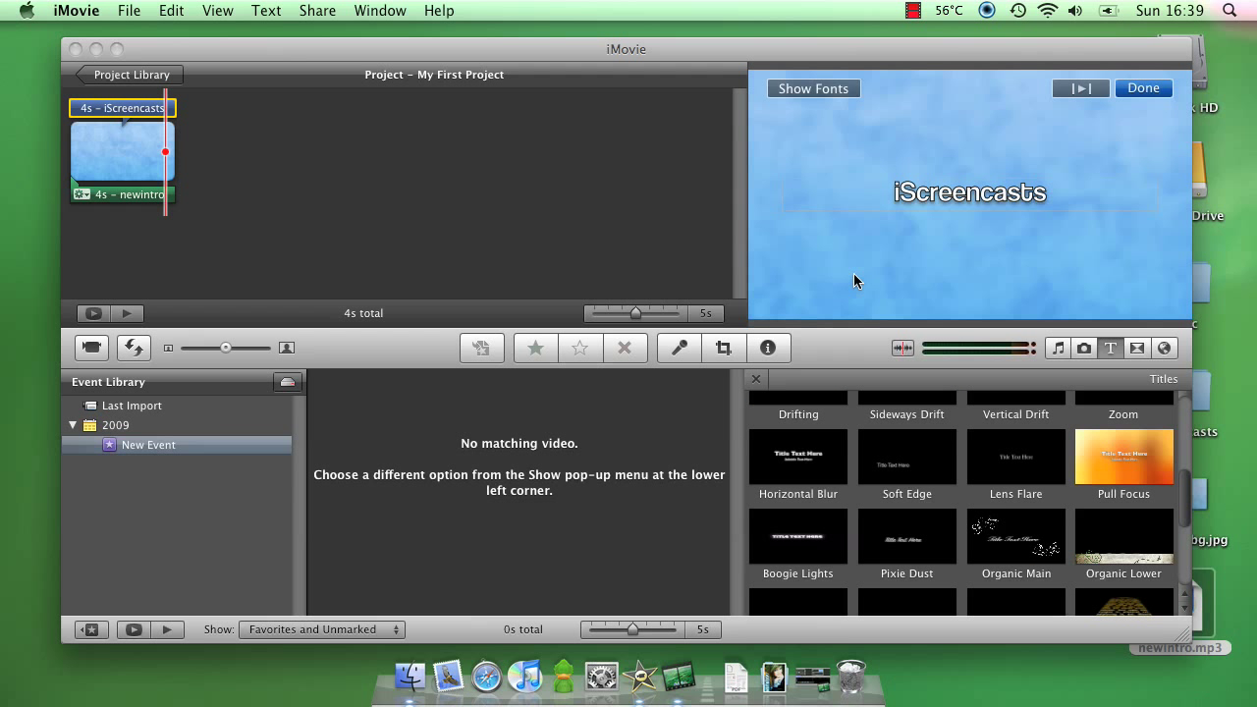